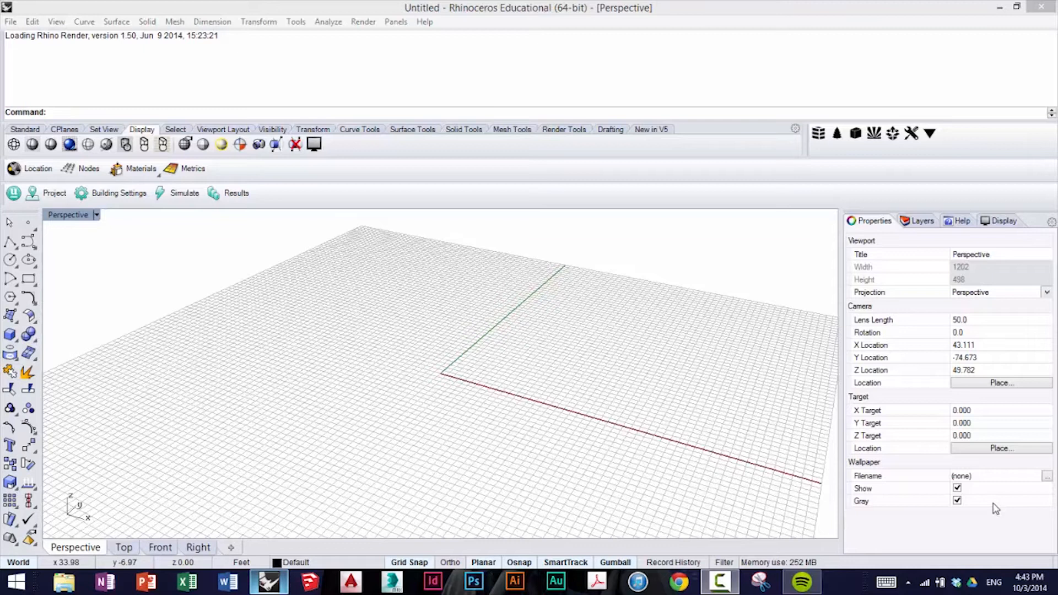
mouse_move(6, 222)
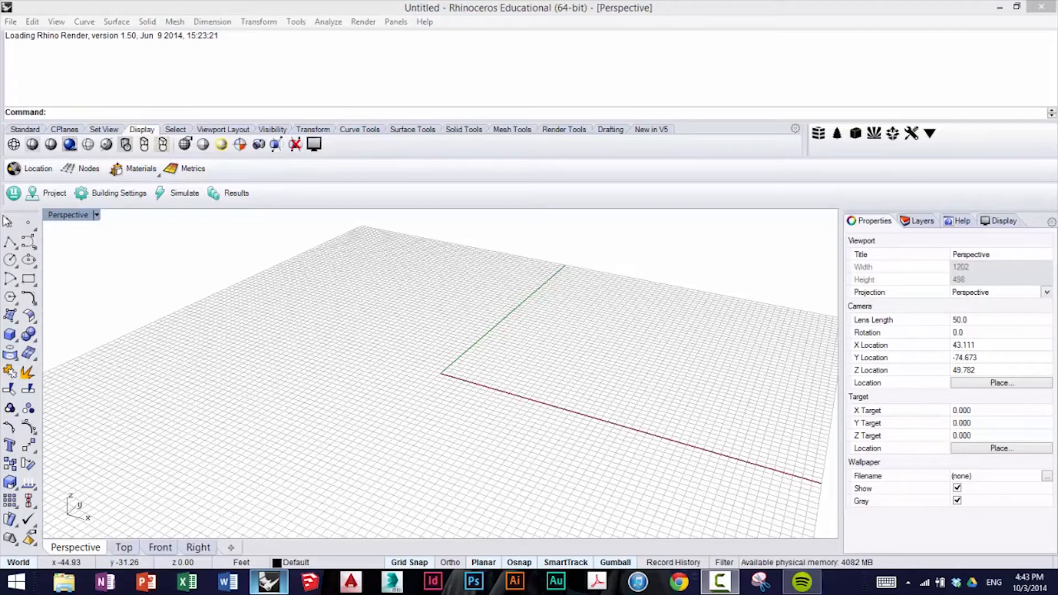
Load the saved newproject bundle with the 25-building neighborhood through umi's Open Project
left_click(13, 194)
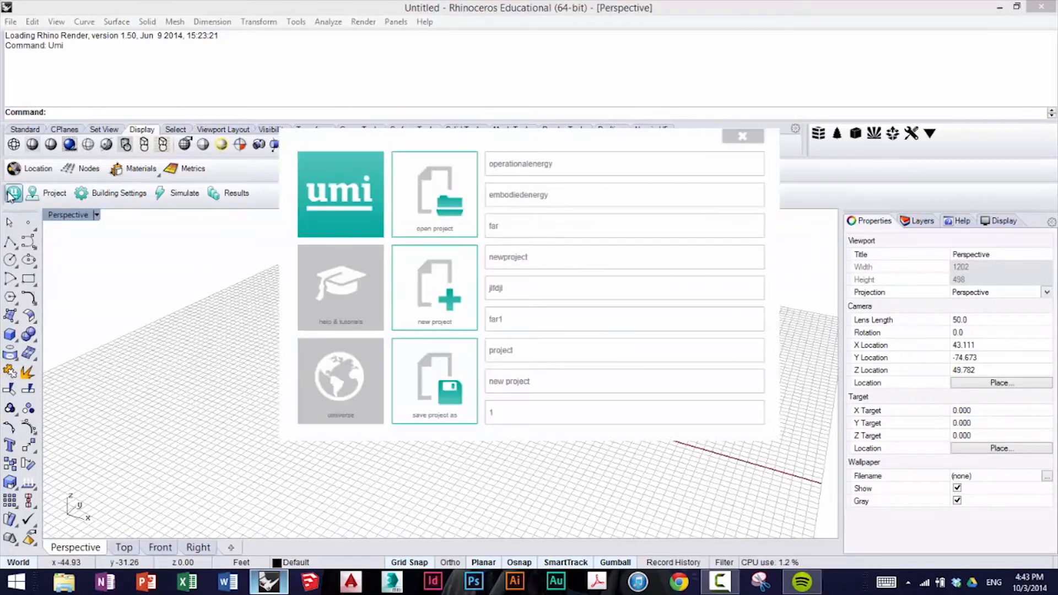
left_click(434, 194)
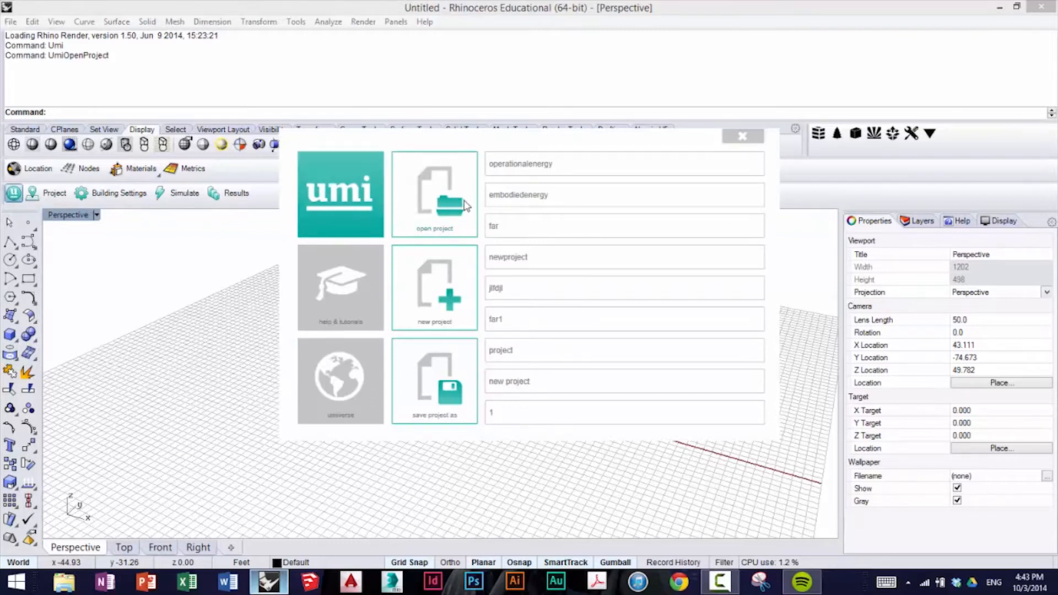
left_click(434, 194)
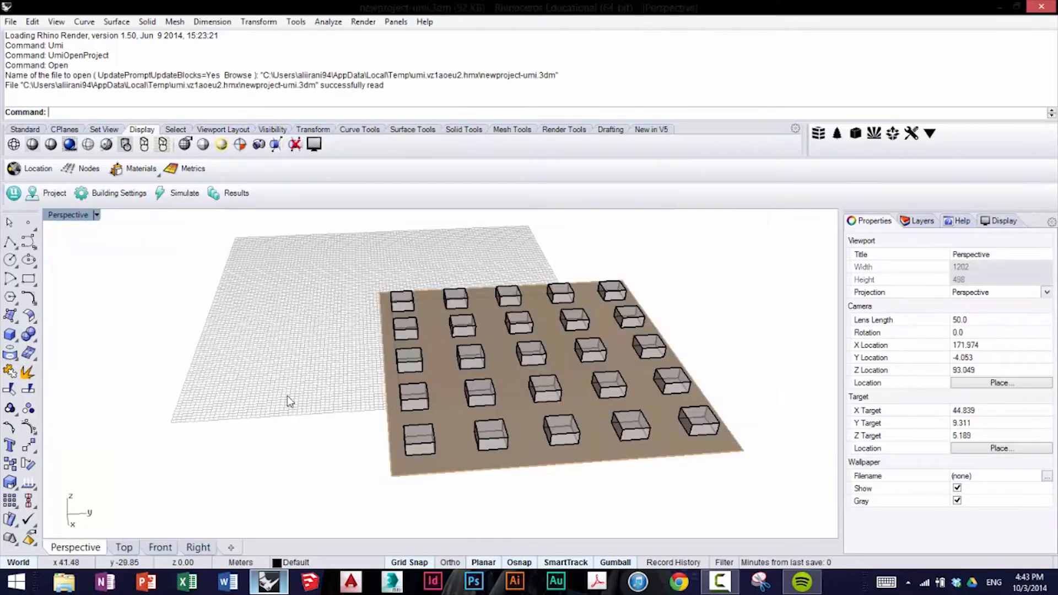
Save the project as a new umi bundle named embodiedenergy on the Desktop
left_click_drag(286, 401, 722, 418)
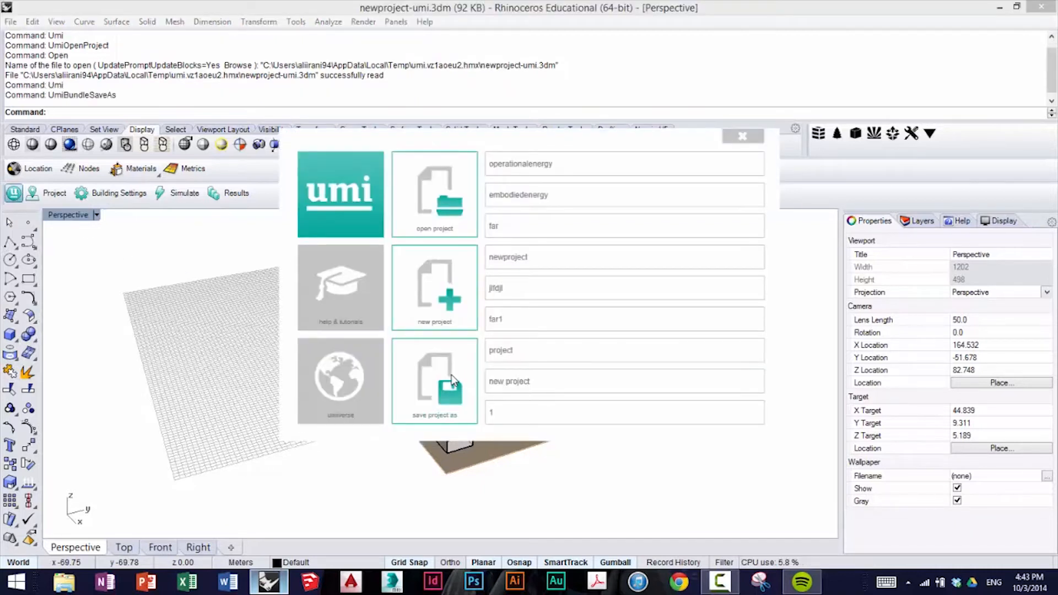
left_click(434, 378)
type("embodiedenerghy")
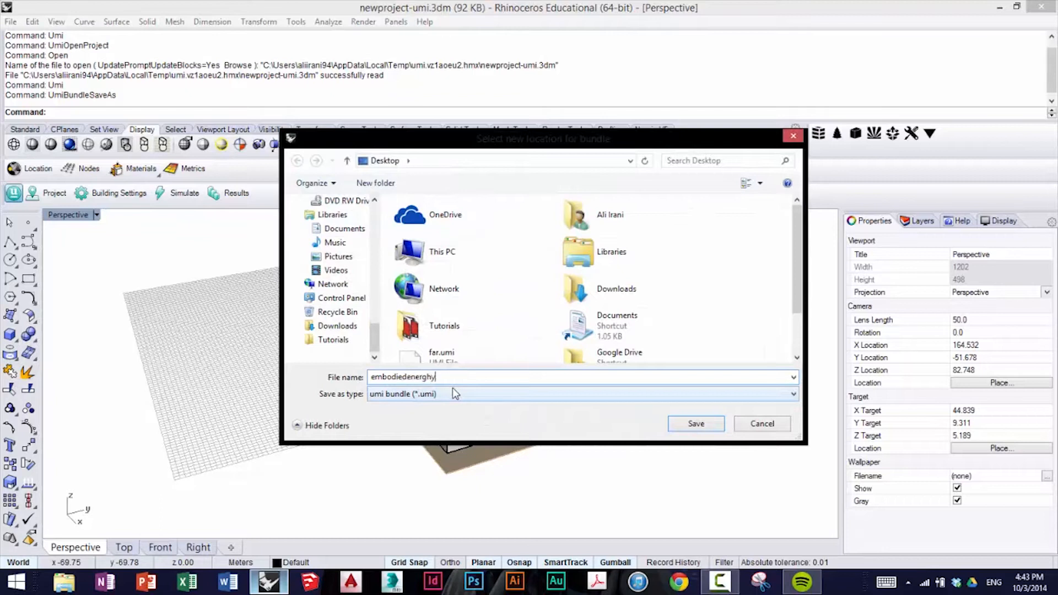
left_click(695, 423)
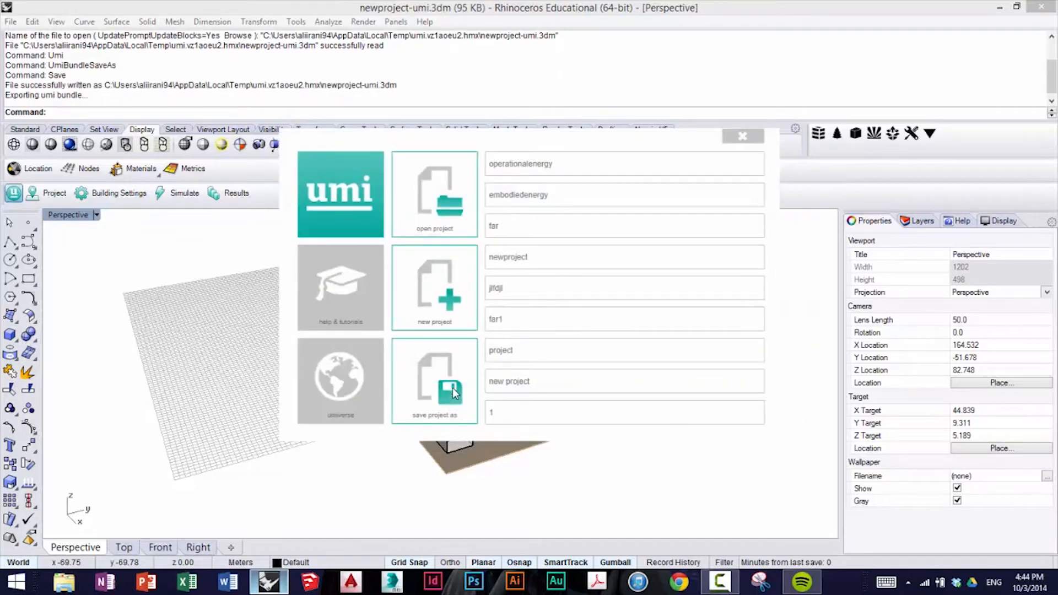
left_click(434, 381)
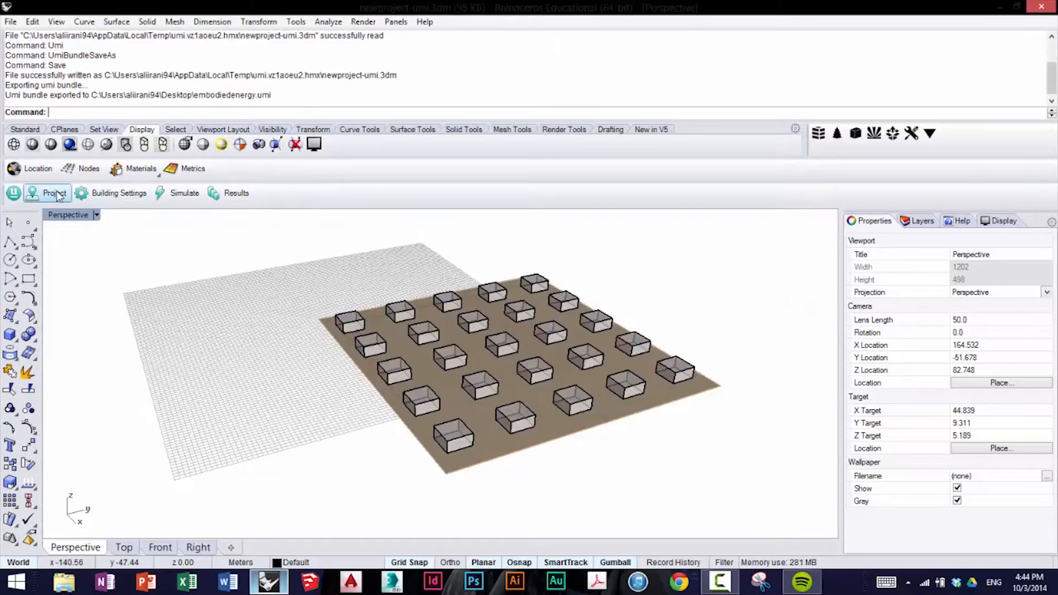
Show the Simulate options in the umi Project settings panel
left_click(54, 193)
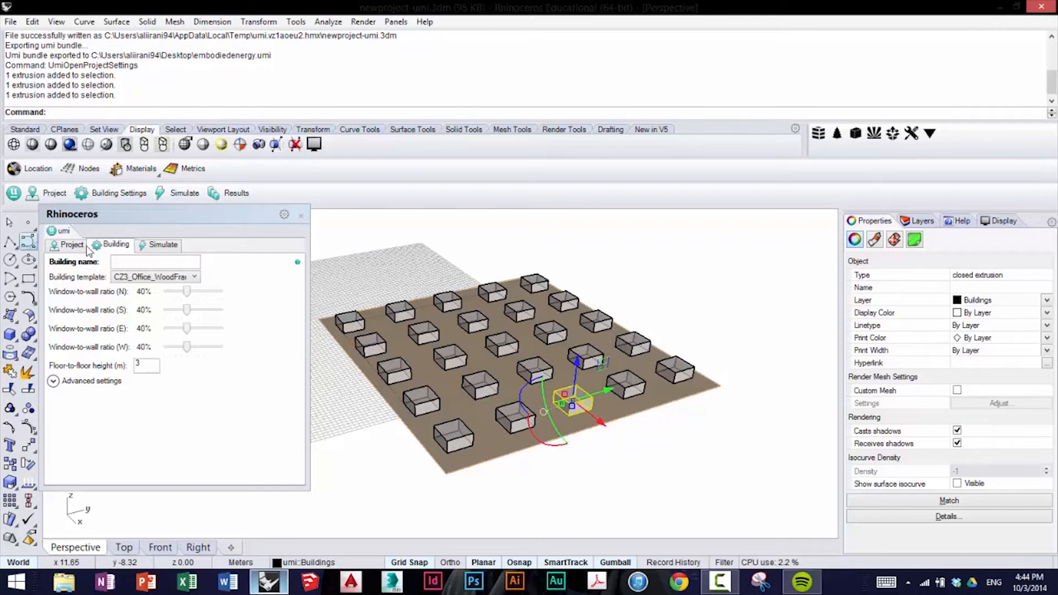
left_click(164, 244)
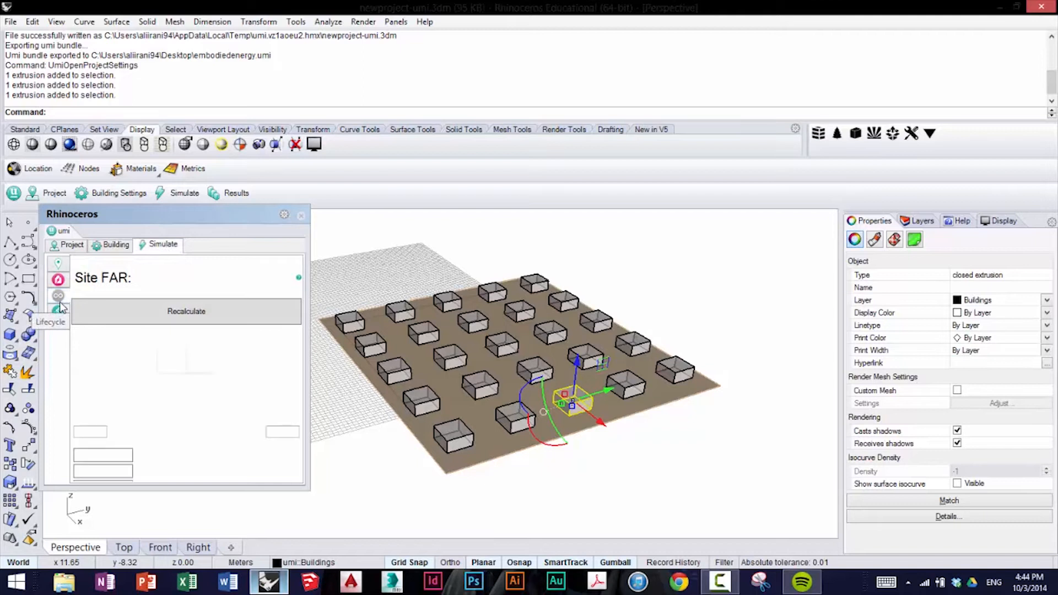
Run All in the Lifecycle module so the 25 buildings are false-colored by embodied energy
left_click(57, 311)
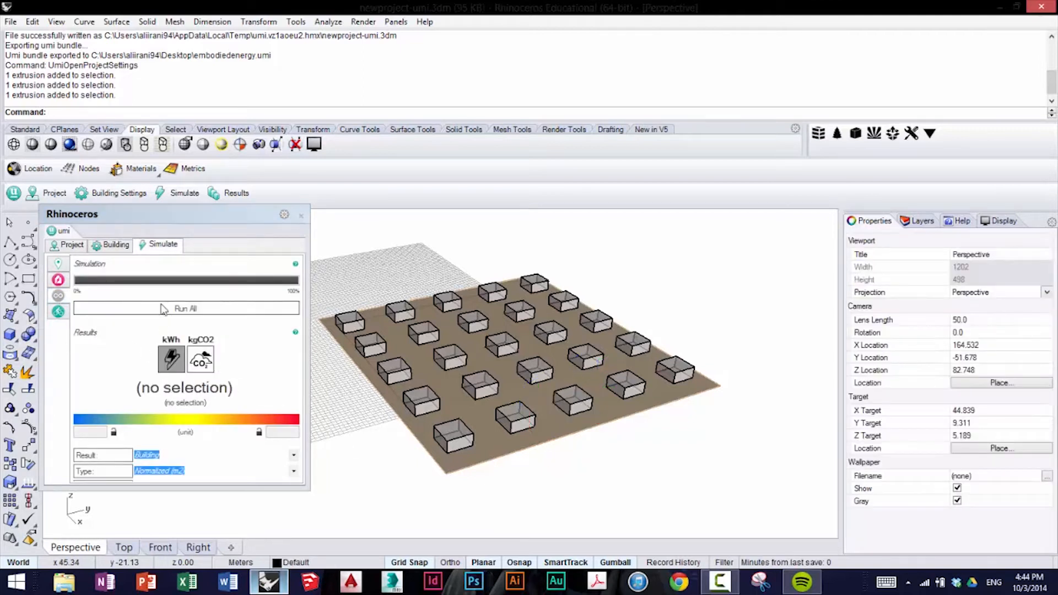
left_click(185, 308)
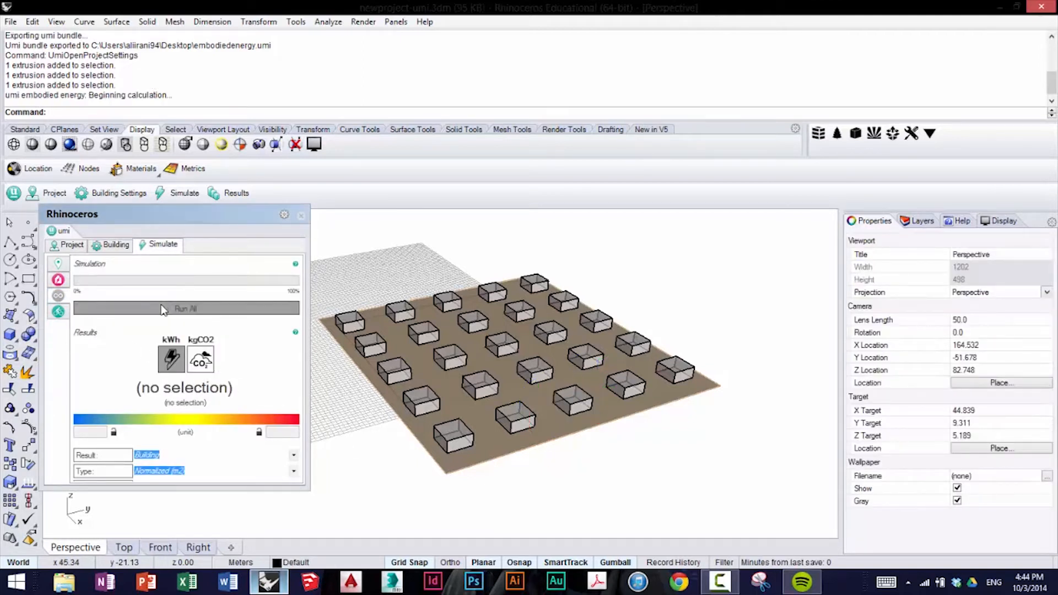
left_click(185, 308)
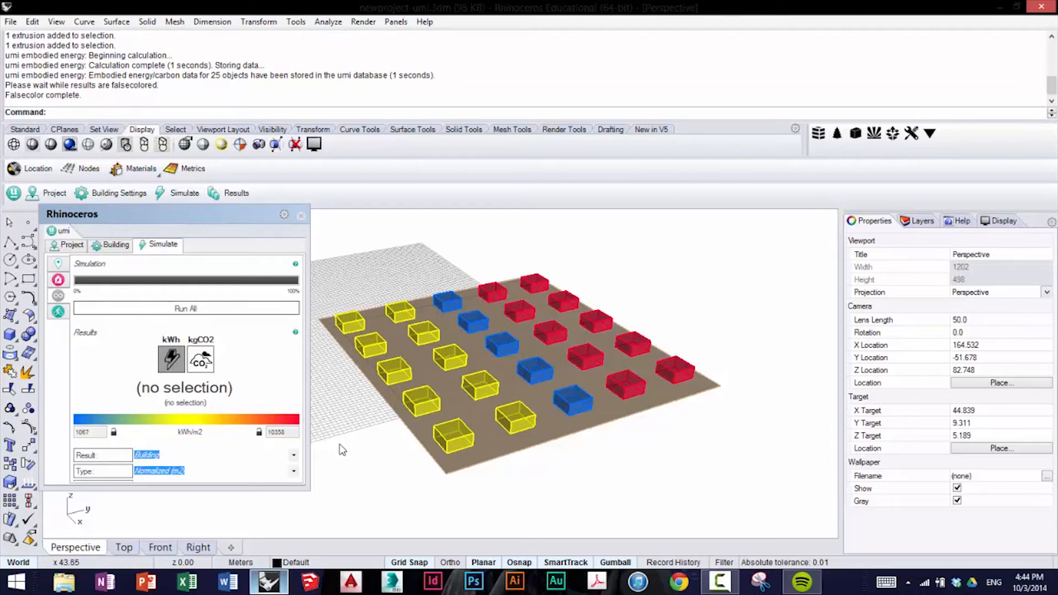
left_click(449, 422)
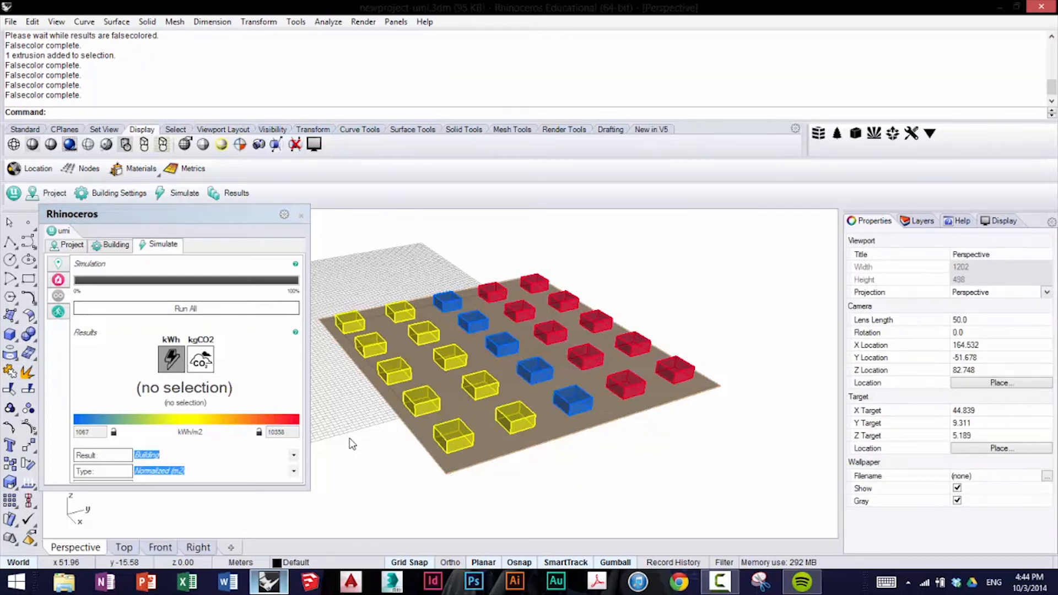
mouse_move(300, 479)
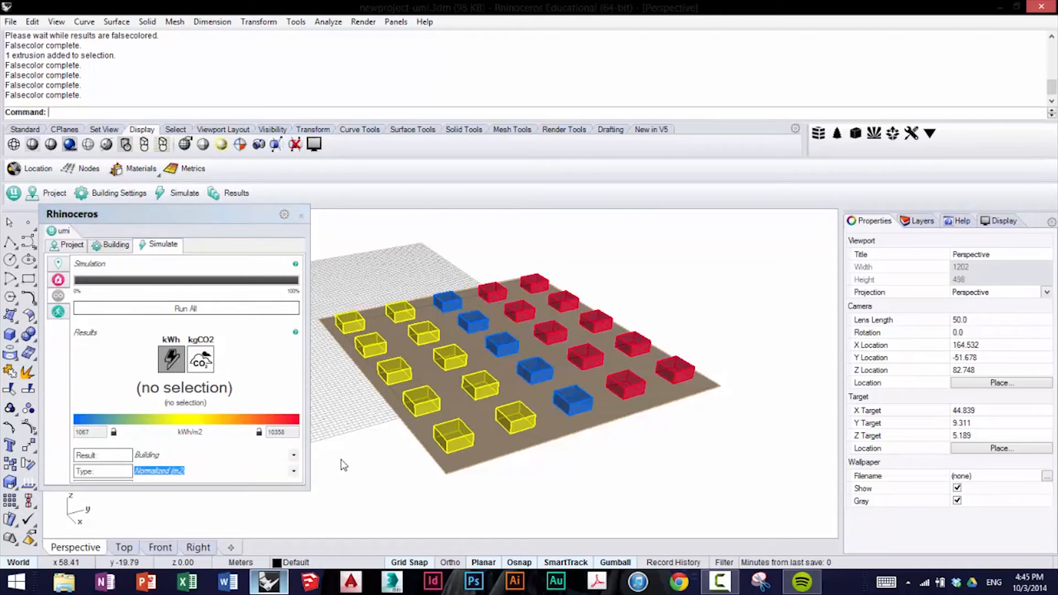
mouse_move(537, 493)
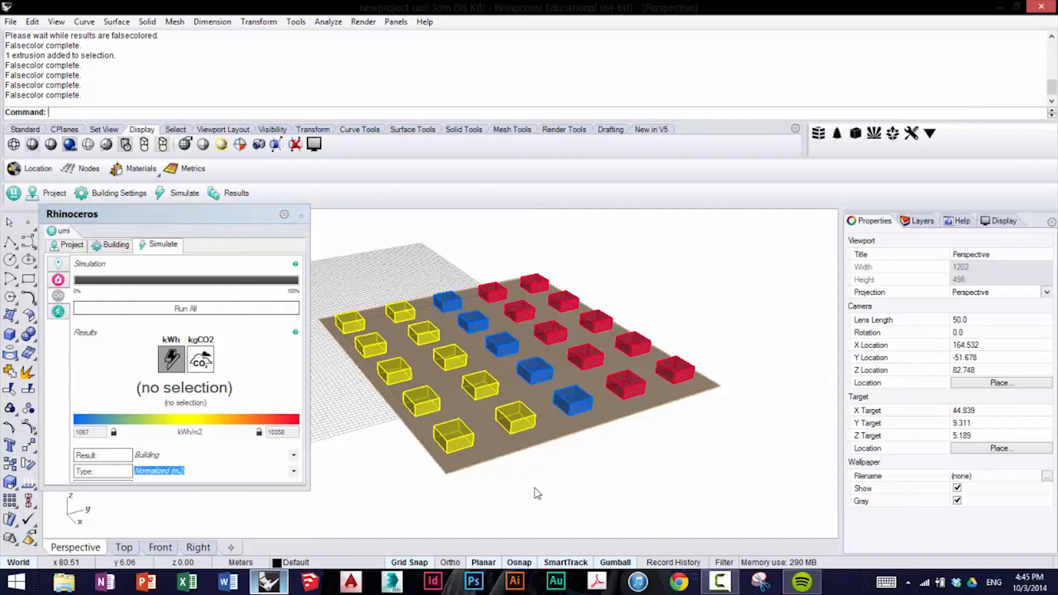
mouse_move(492, 455)
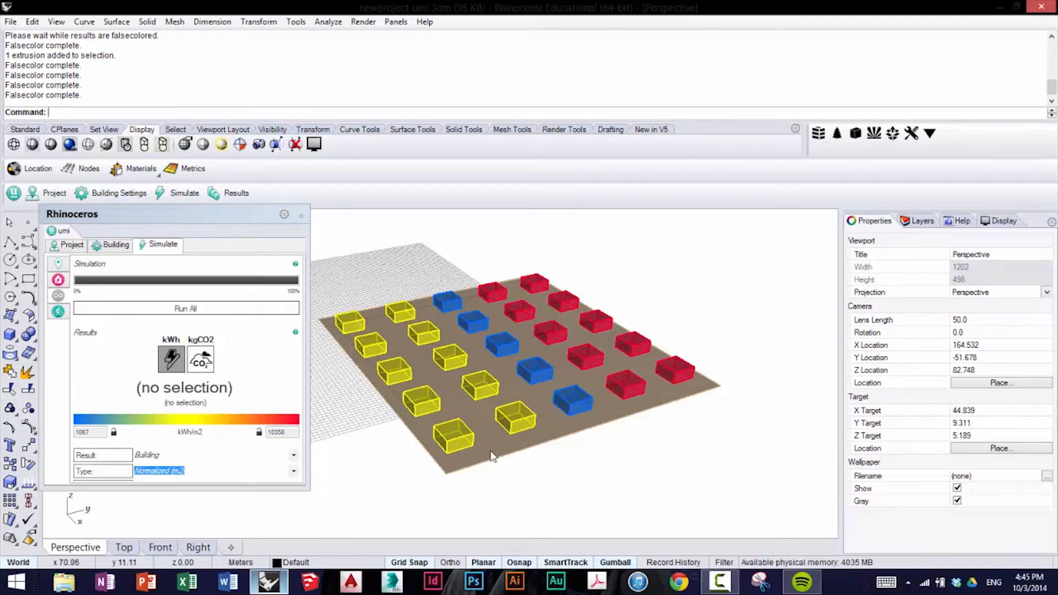